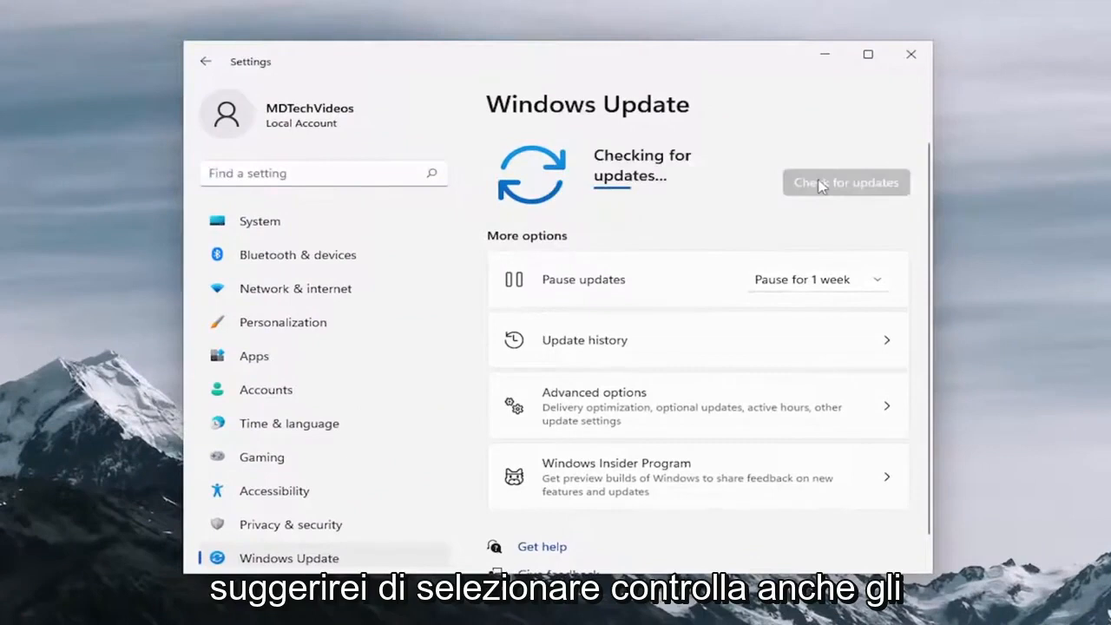
mouse_move(680, 215)
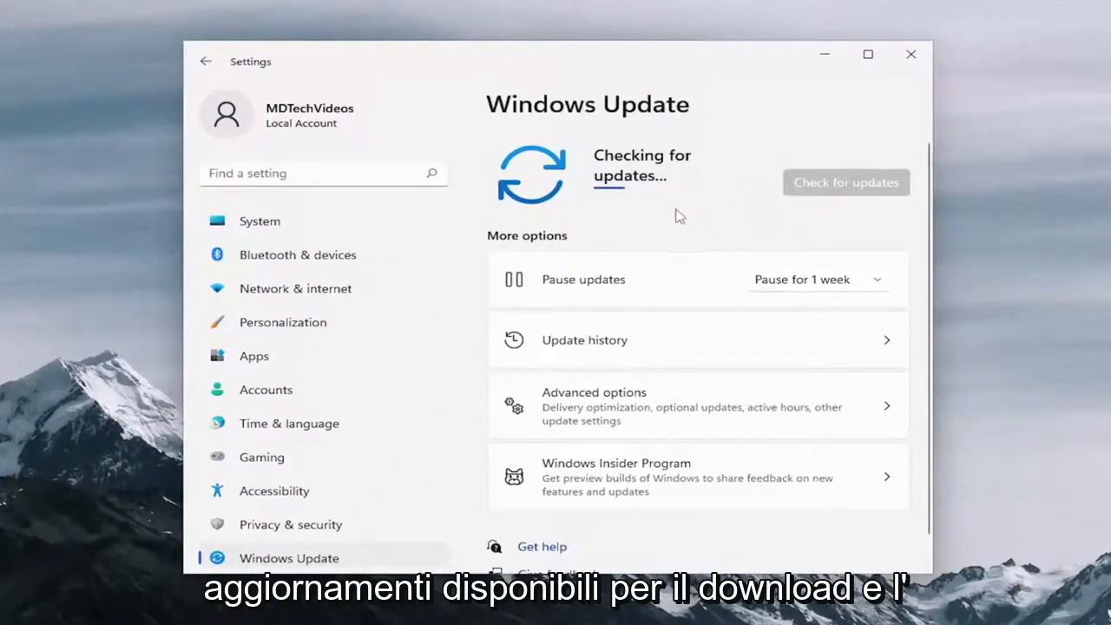
mouse_move(667, 234)
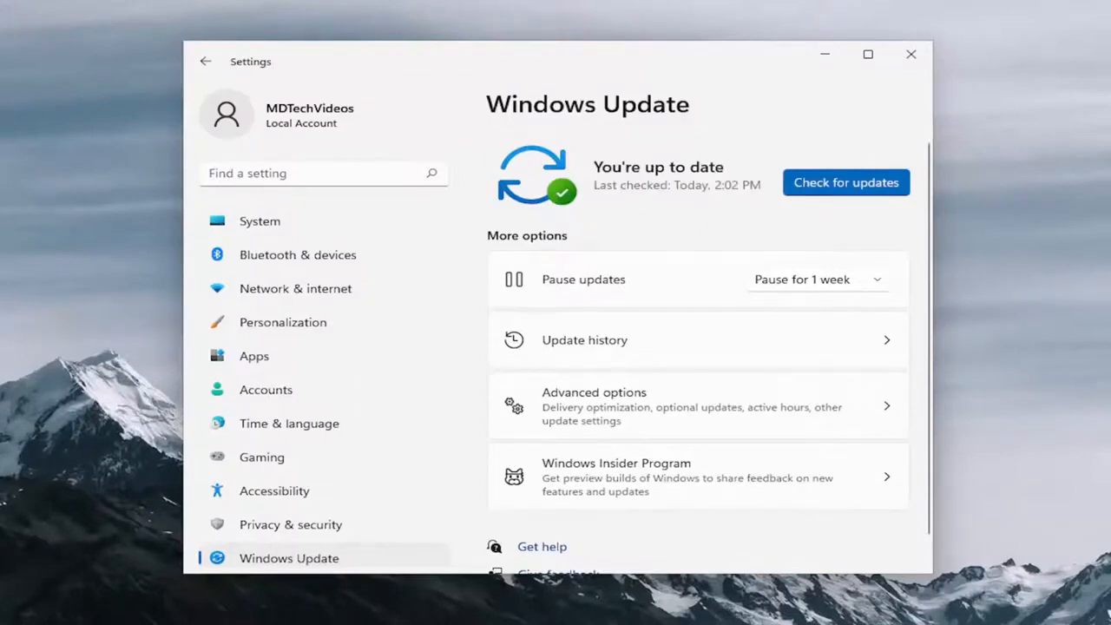
mouse_move(687, 215)
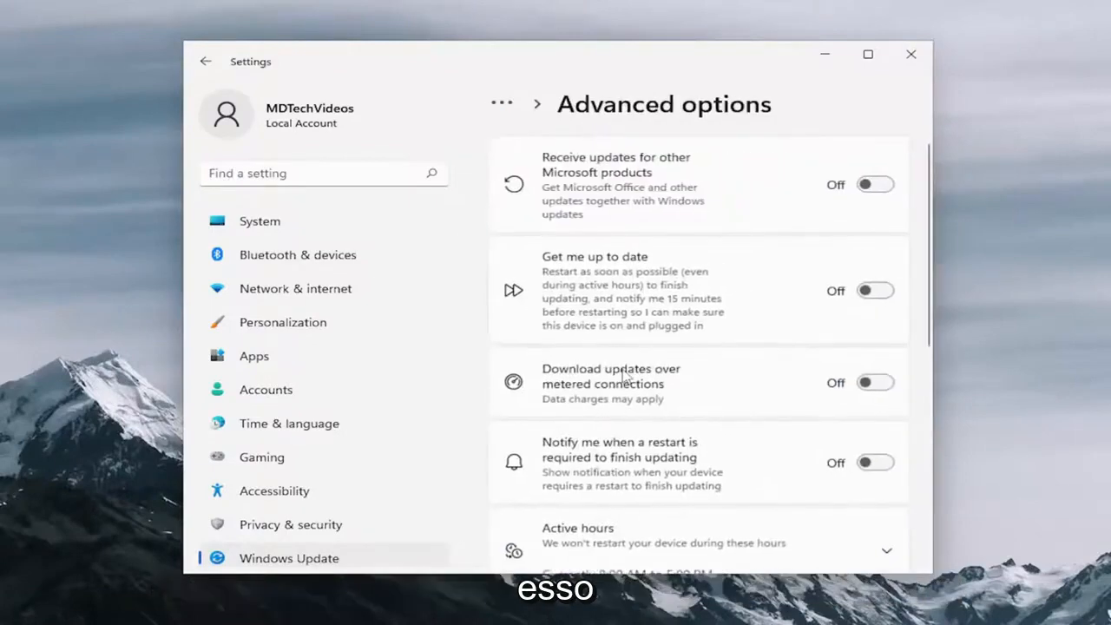
Step: Check Optional updates in Advanced options, find none available, and close Settings
scroll(down, 3)
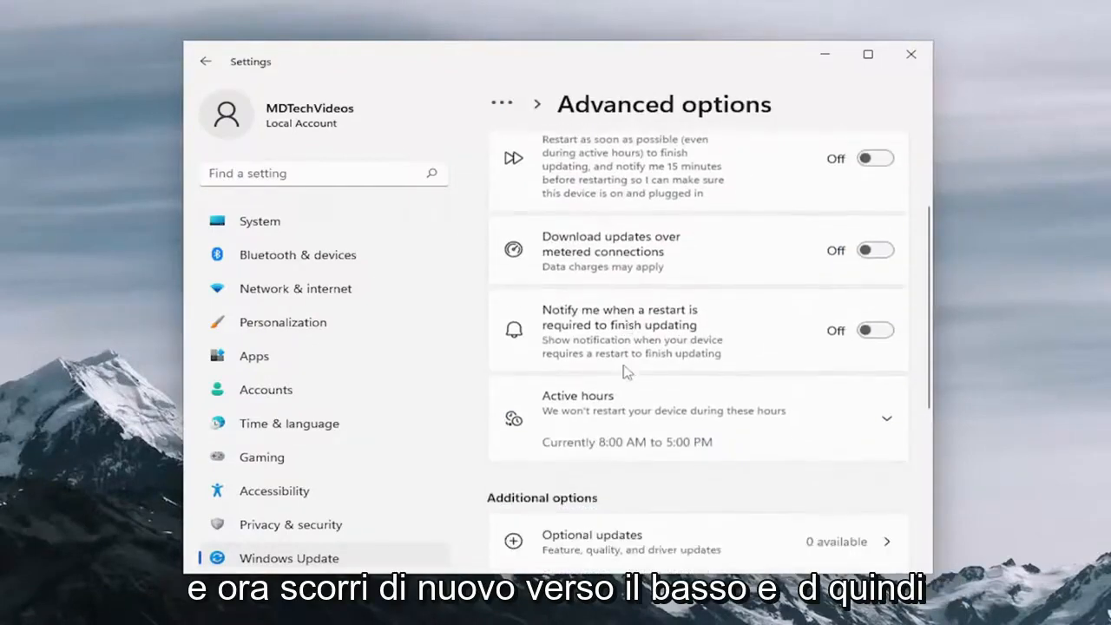
scroll(down, 3)
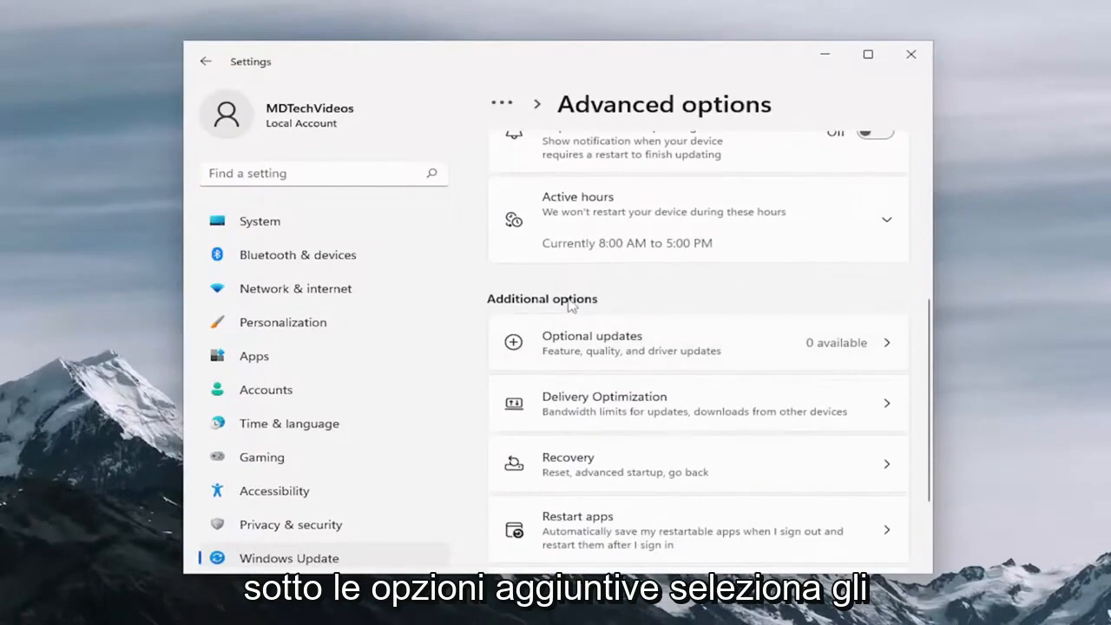
mouse_move(617, 349)
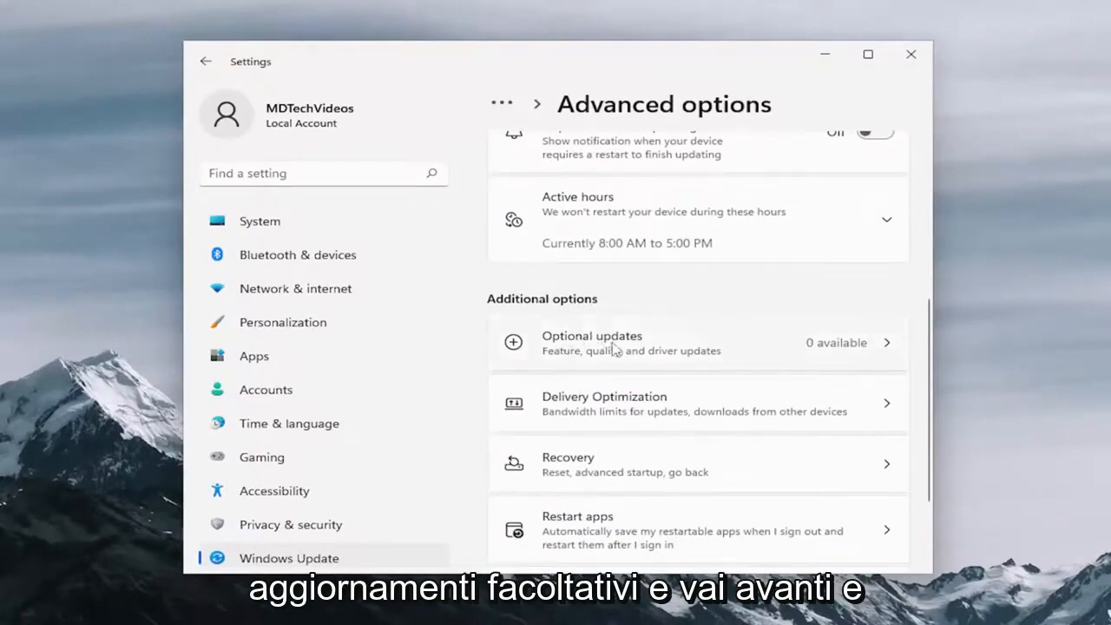
click(699, 342)
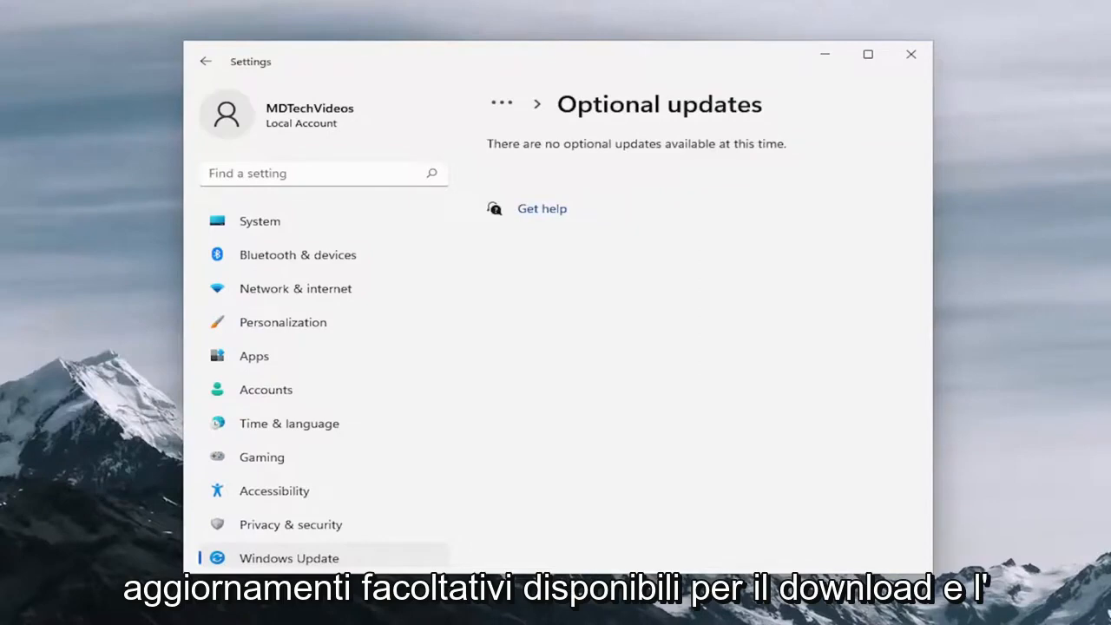
mouse_move(480, 196)
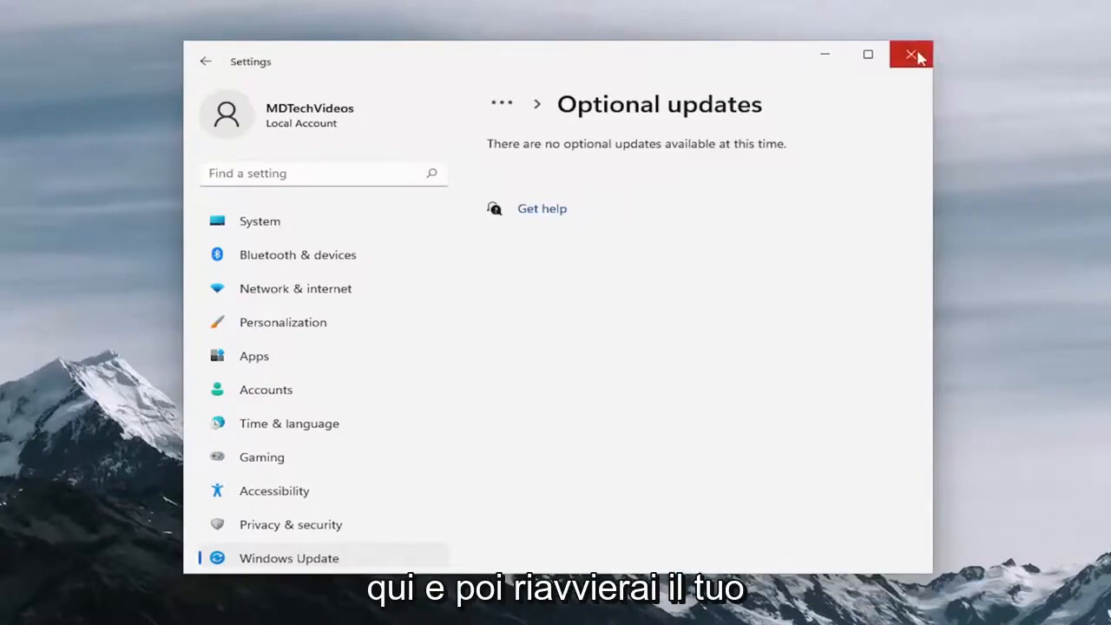
click(910, 54)
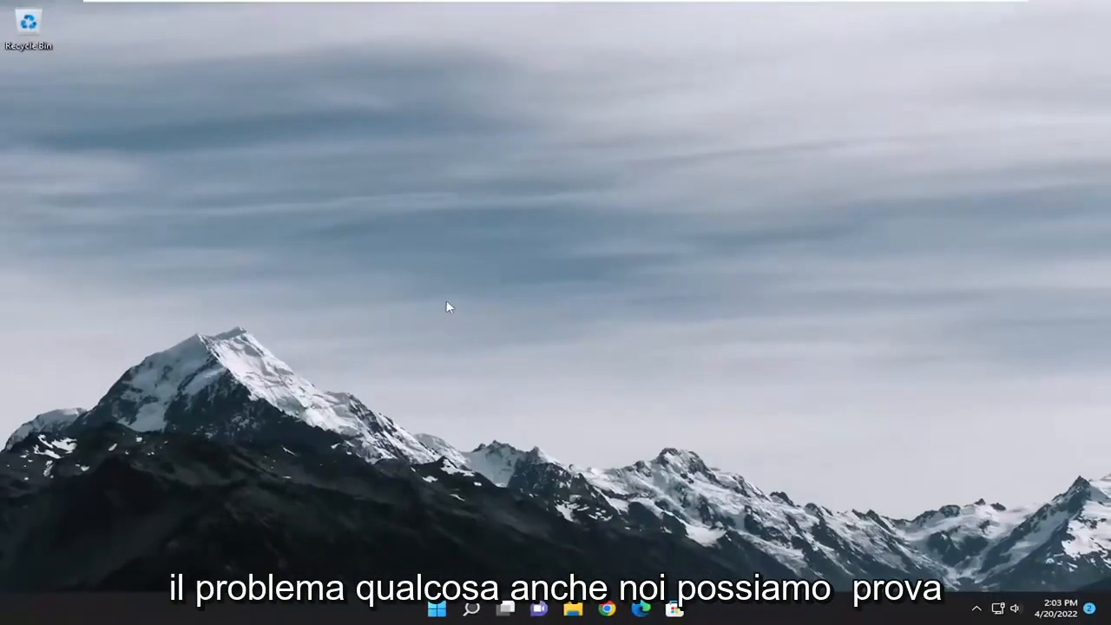
Step: Search for cmd and launch Command Prompt as administrator, approving User Account Control
click(471, 609)
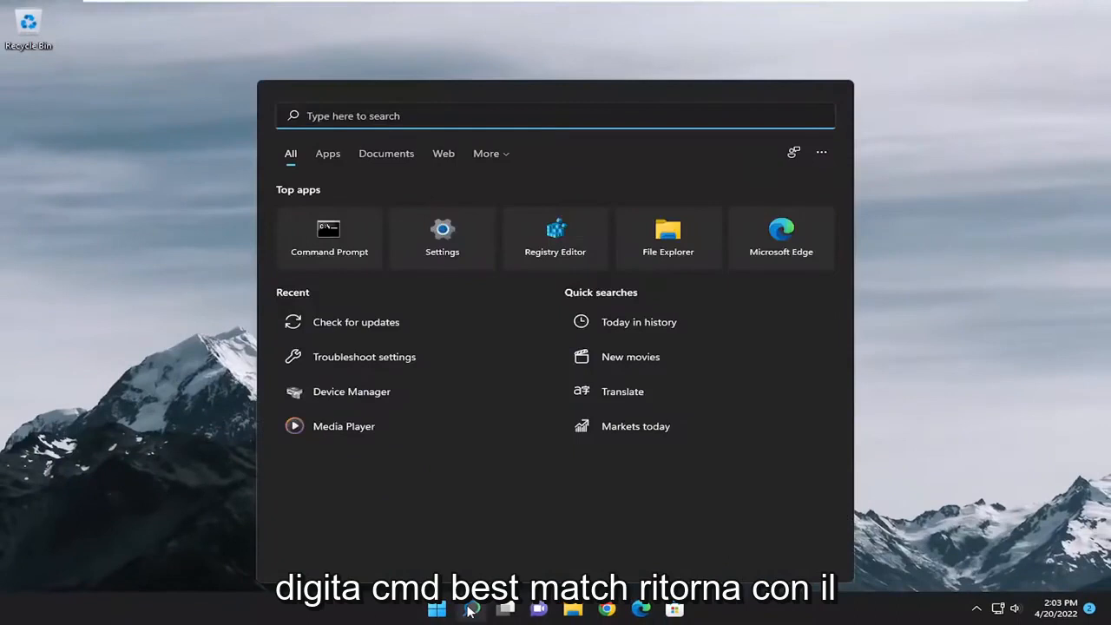
text(cmd)
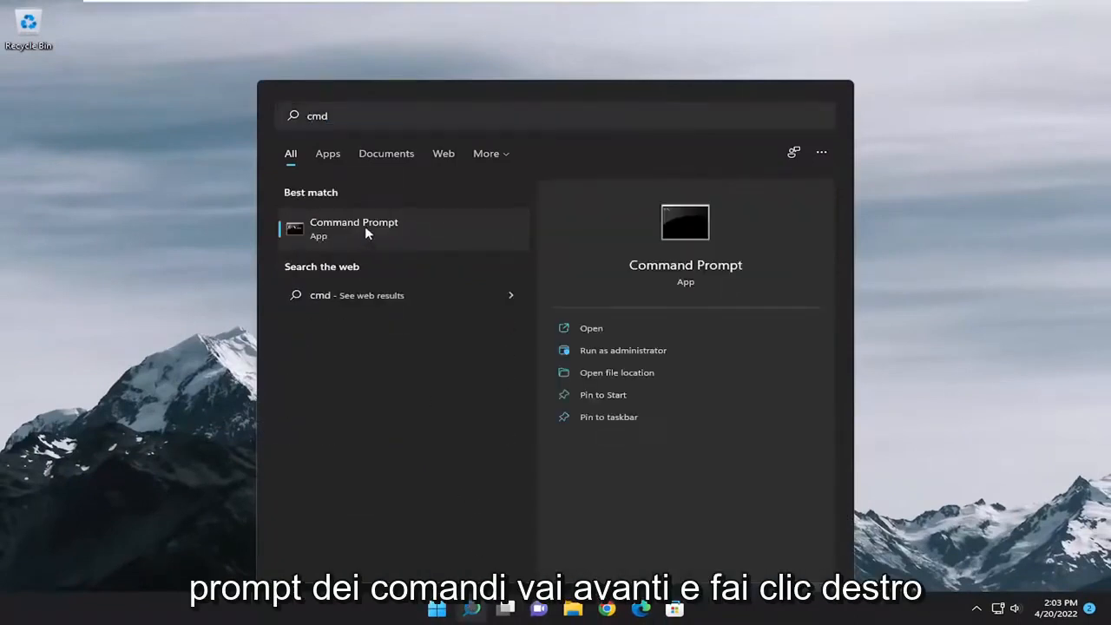
right_click(364, 229)
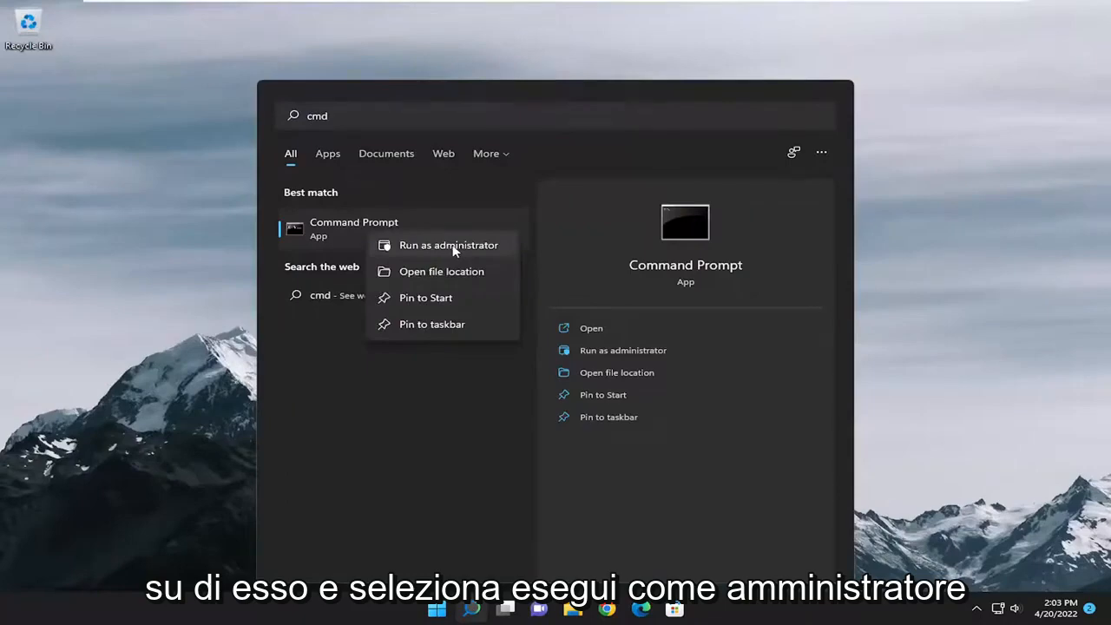
click(448, 245)
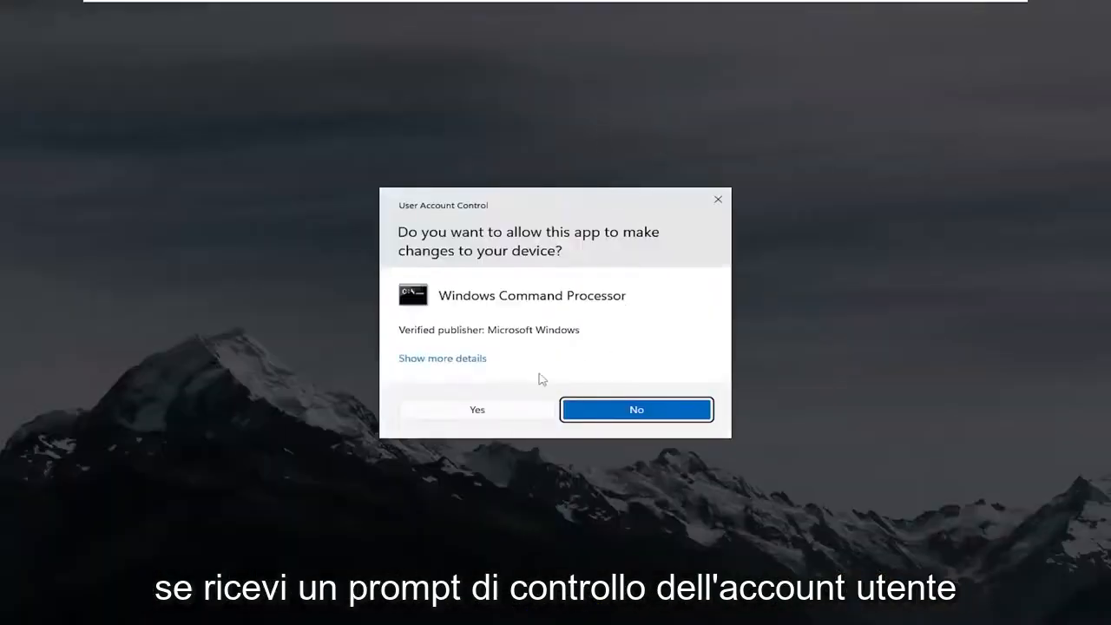
click(476, 409)
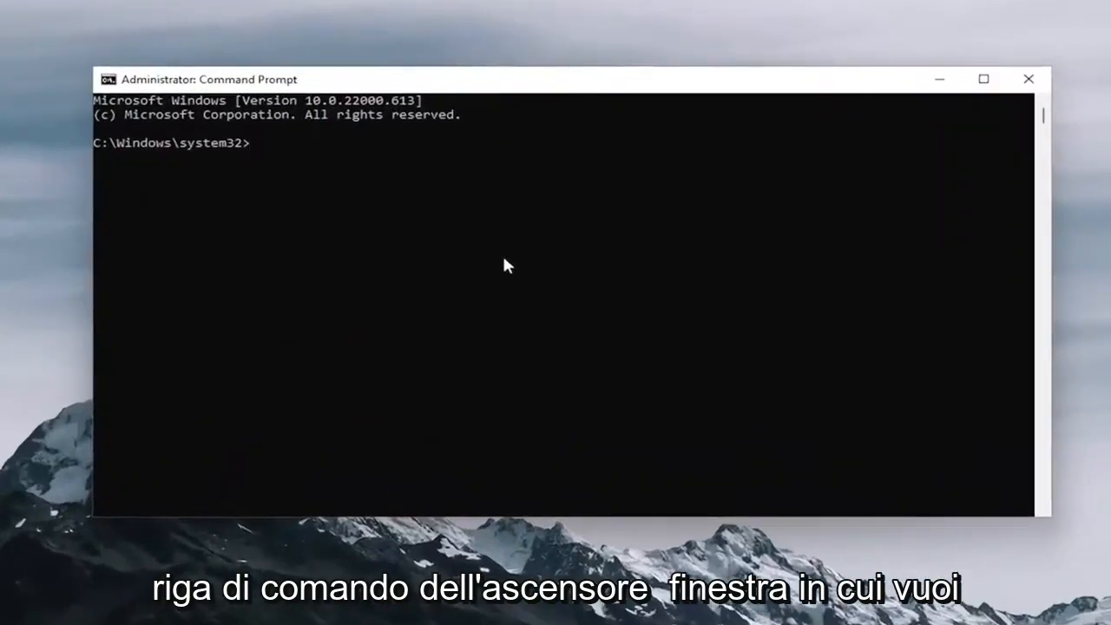
Step: Run sfc /scannow and let verification reach 100% with no integrity violations
text(sfc)
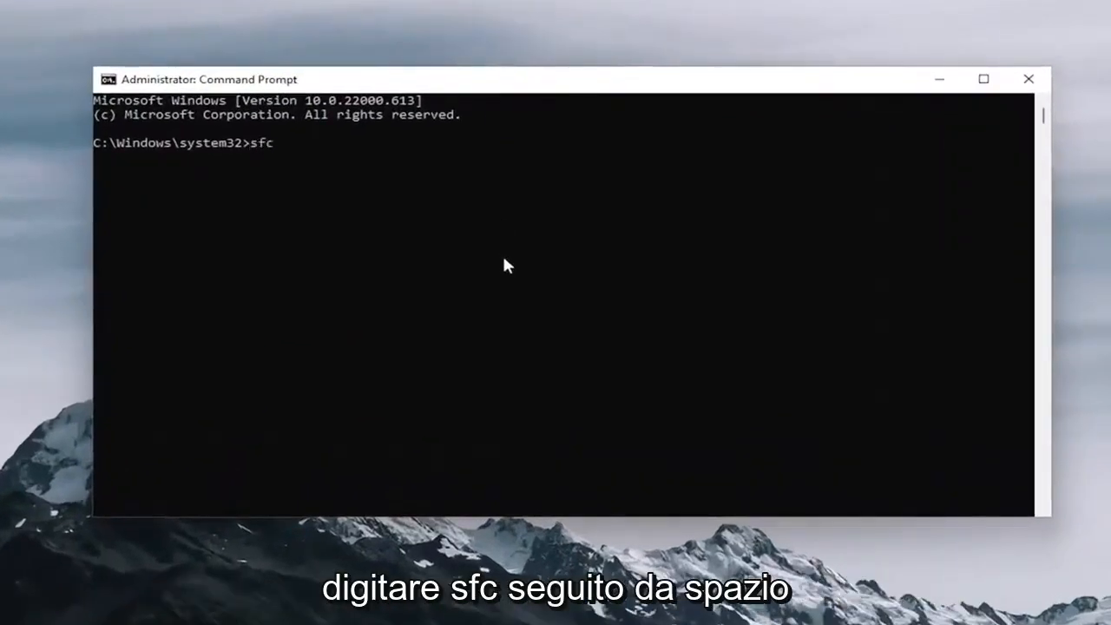
text(/sc)
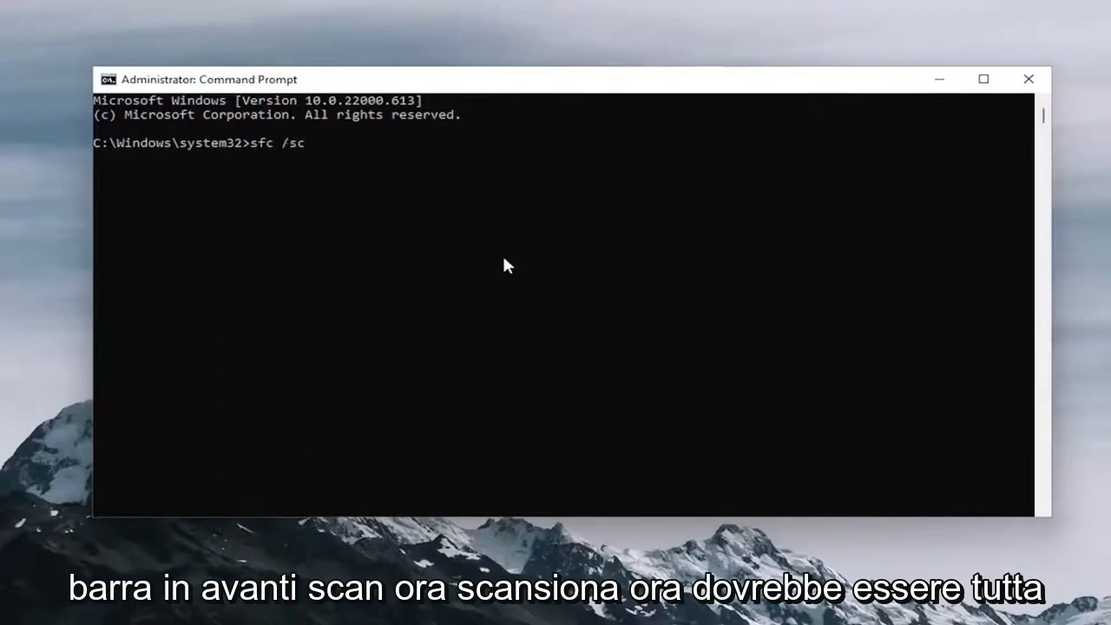
text(annow)
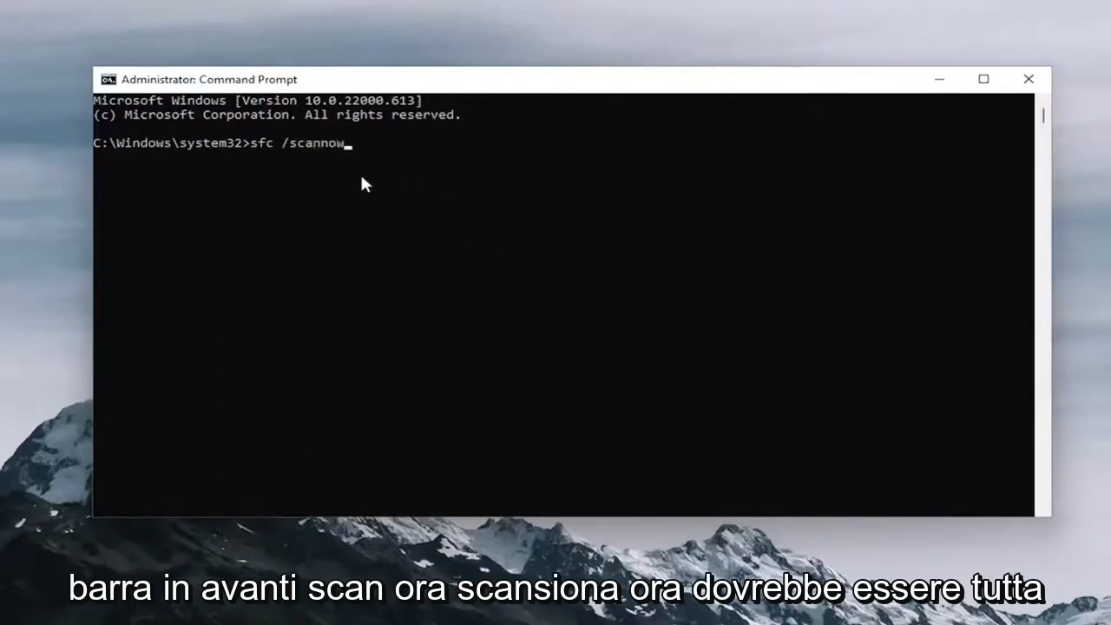
mouse_move(248, 333)
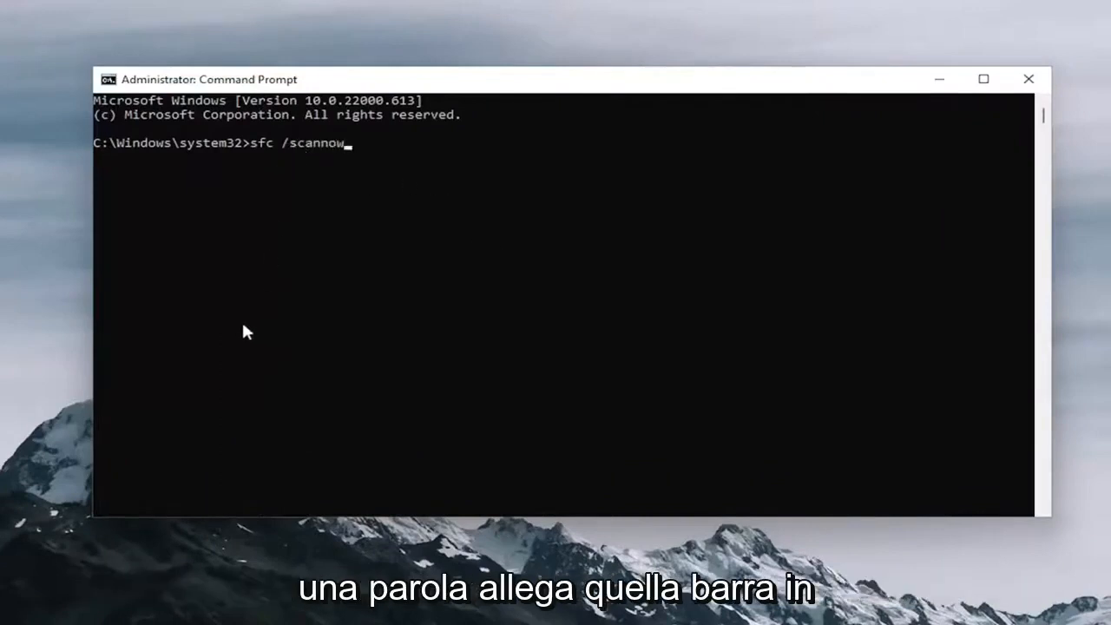
key(Return)
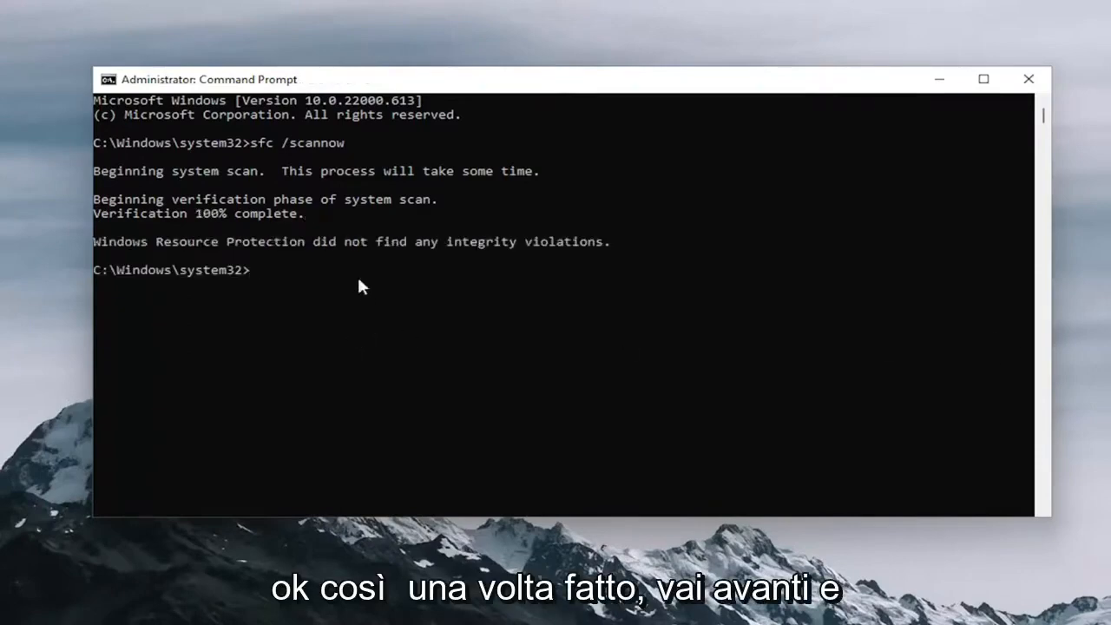
Step: Run chkdsk /r, answer y to schedule it at restart, and close Command Prompt
text(chkd)
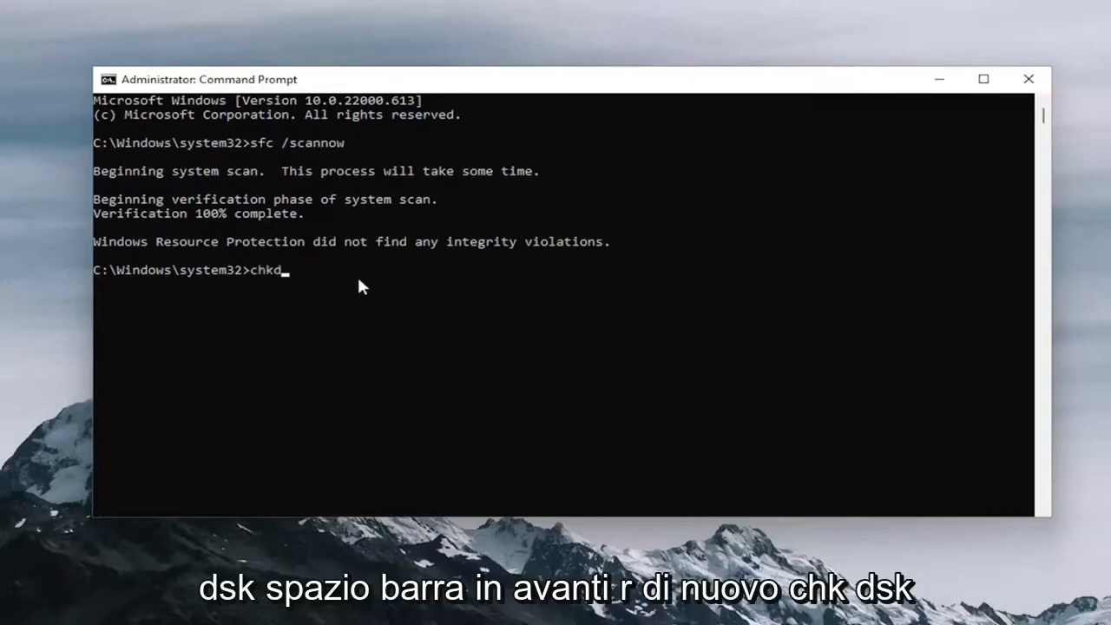
text(sk /)
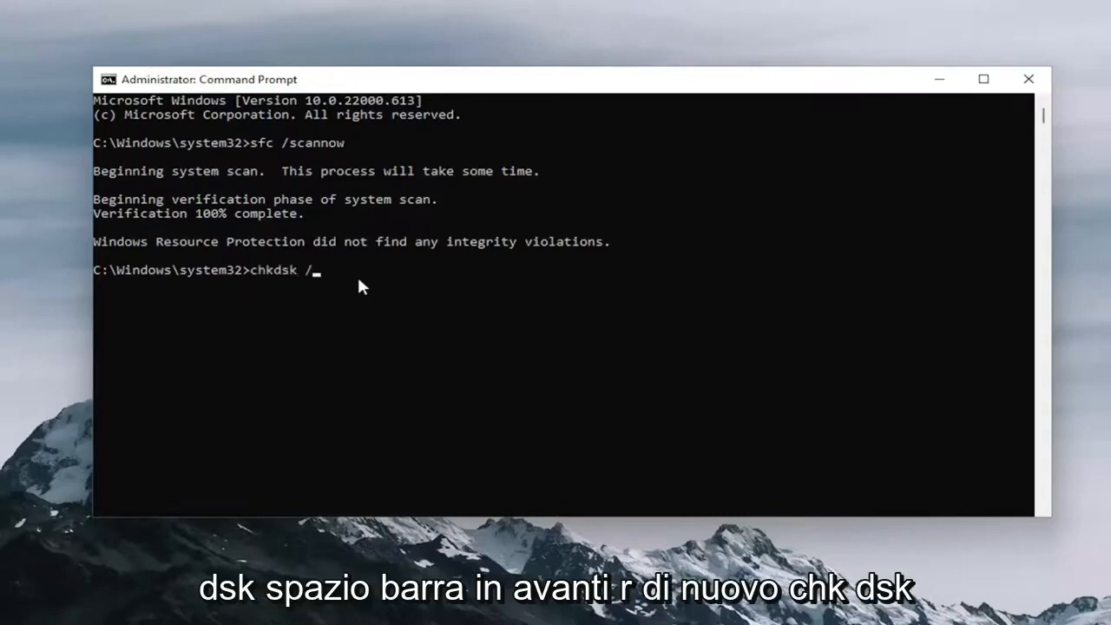
text(r)
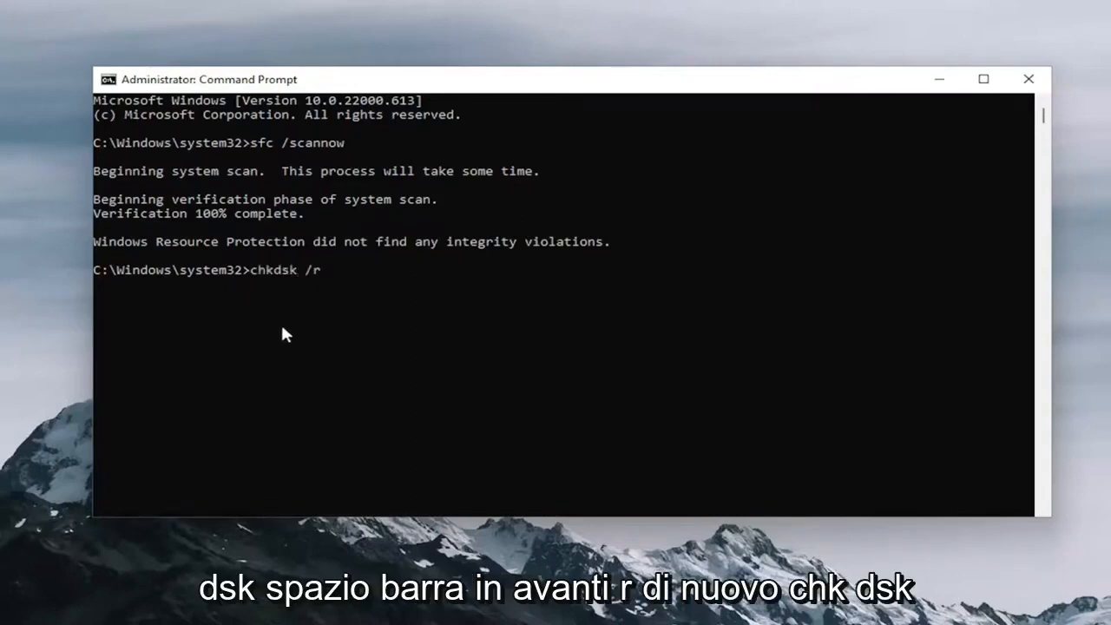
mouse_move(304, 280)
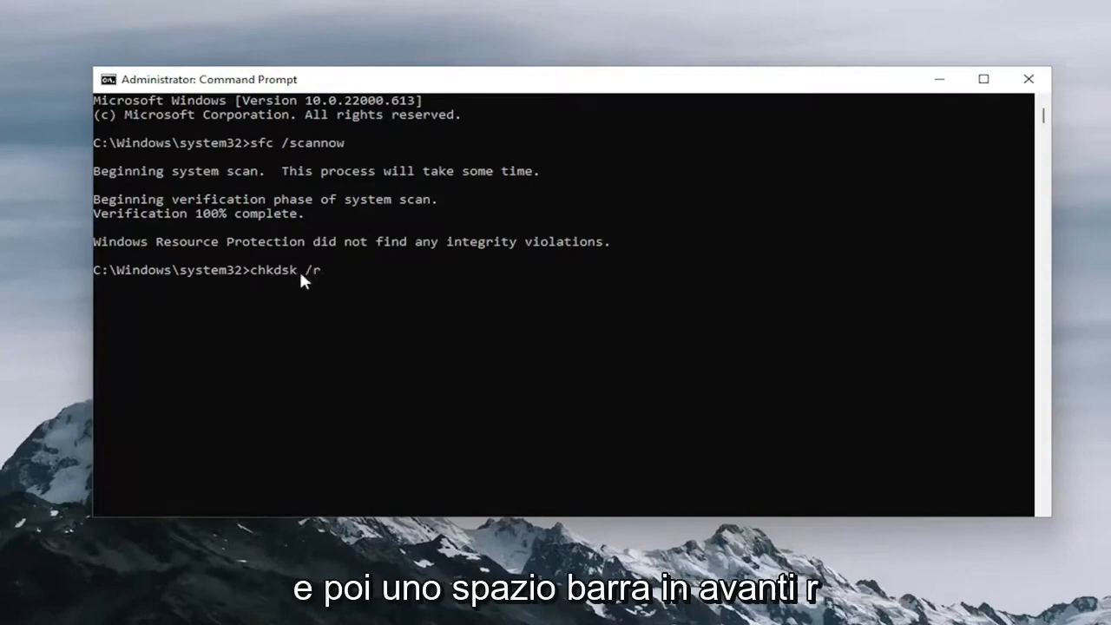
key(Return)
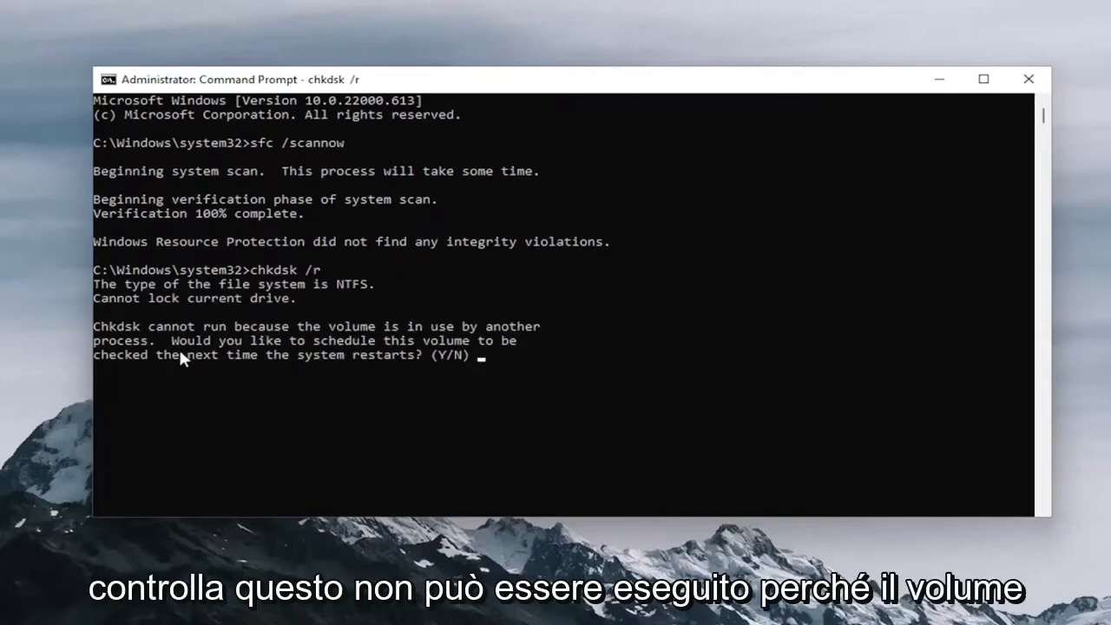
mouse_move(323, 346)
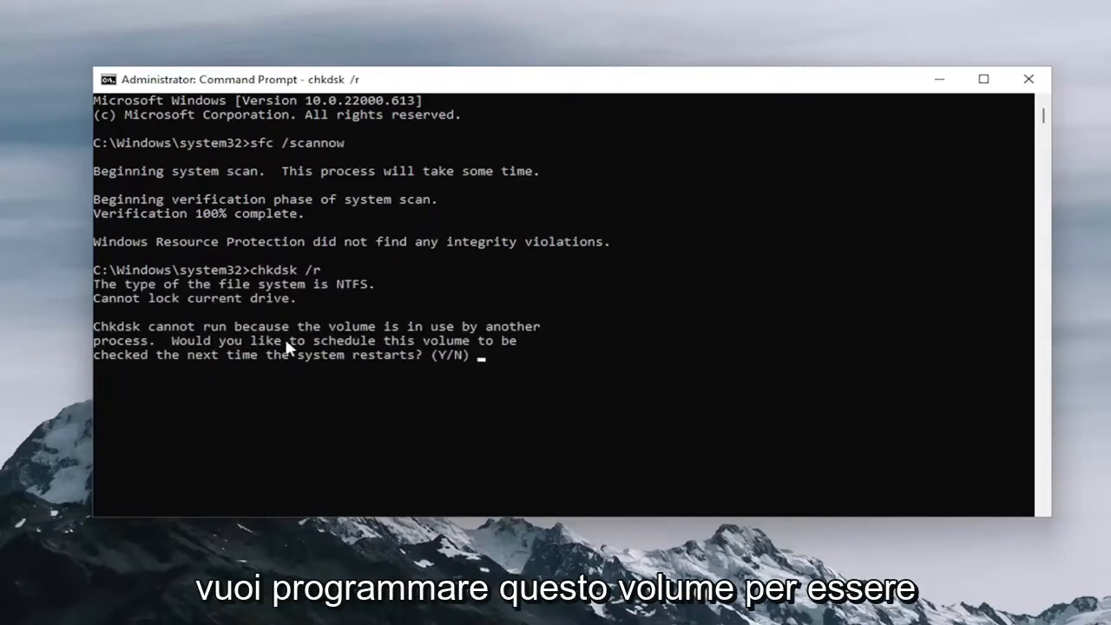
mouse_move(315, 369)
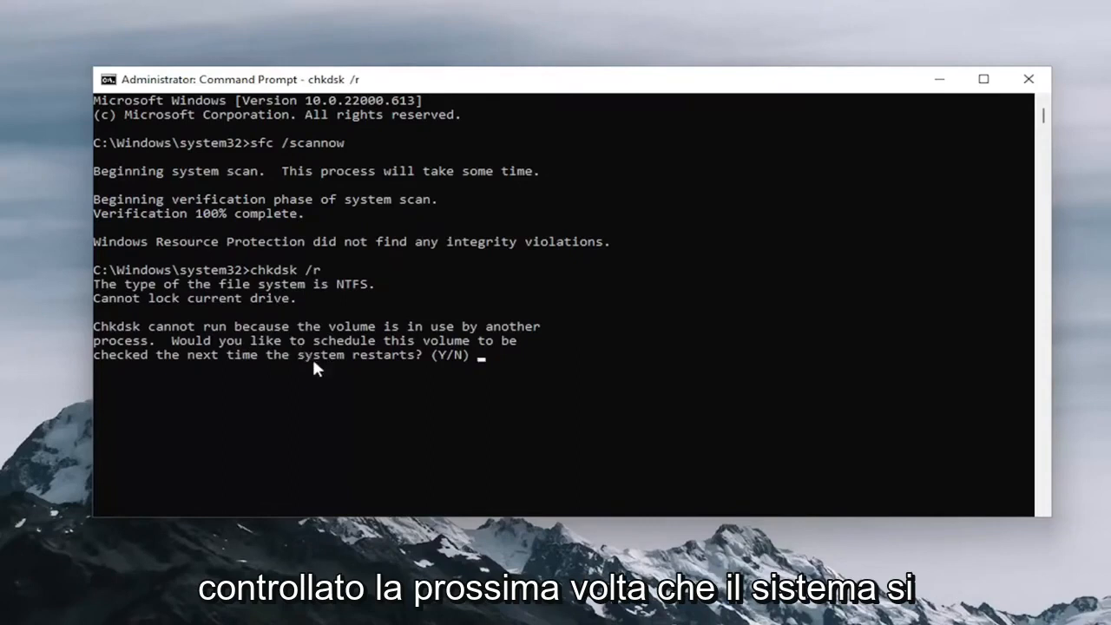
text(y)
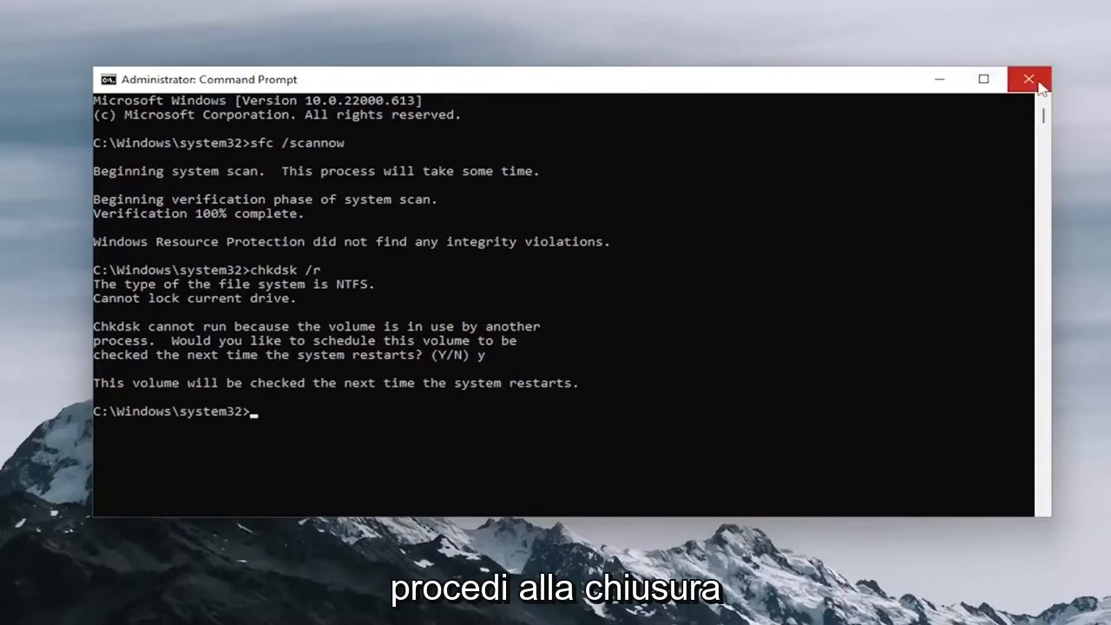
click(1029, 78)
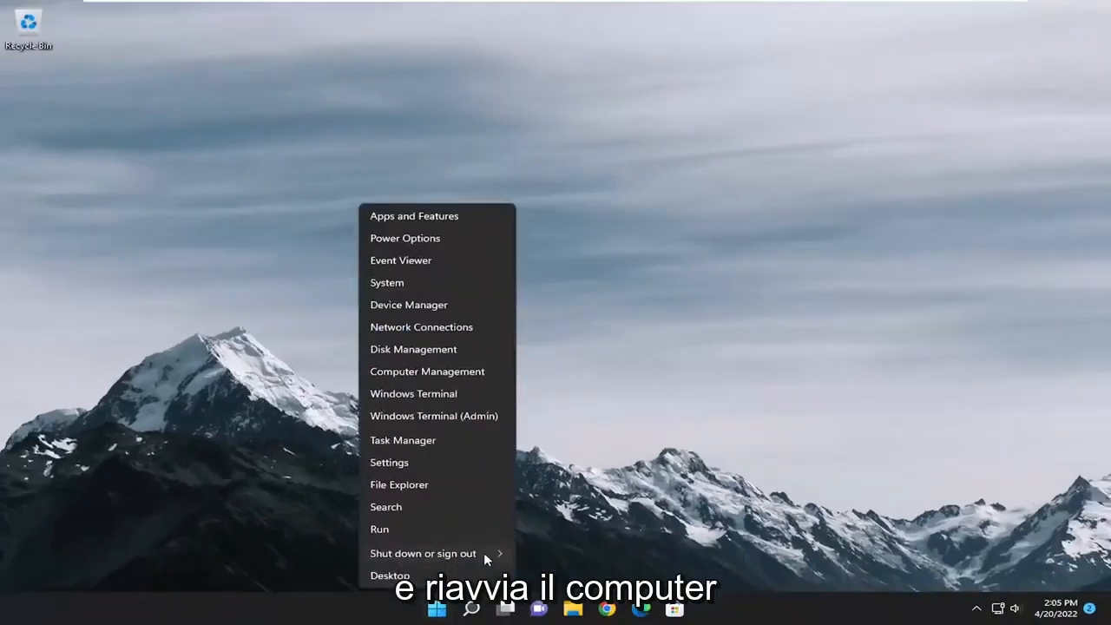